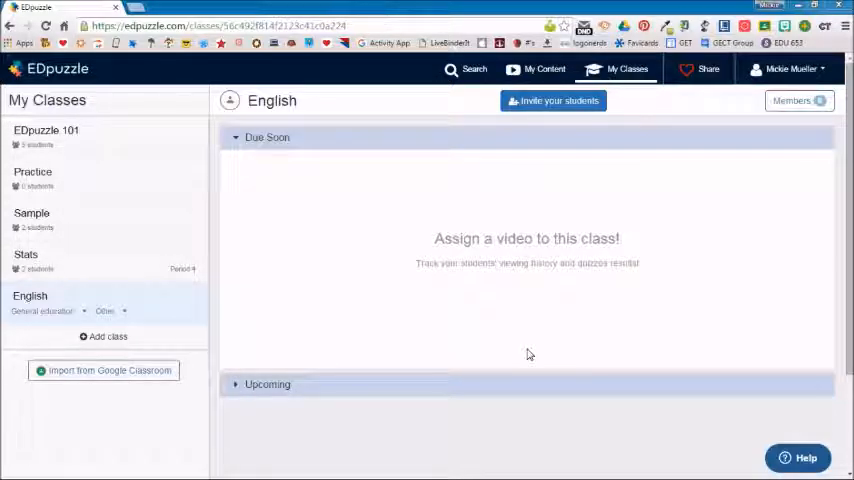
mouse_move(84, 146)
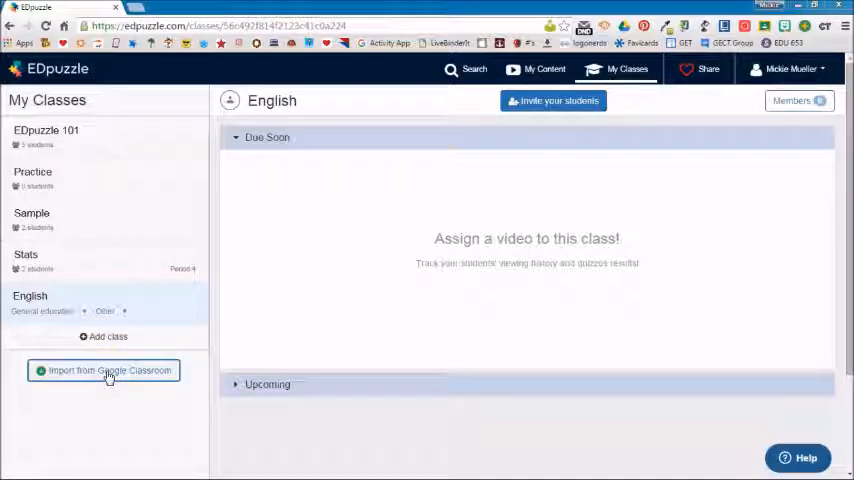
Start adding a new class to My Classes with the Add class button.
left_click(107, 337)
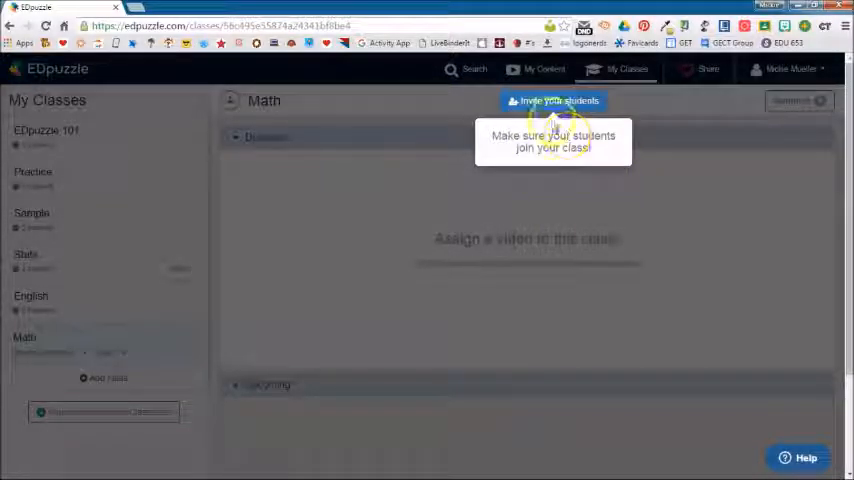
left_click(553, 101)
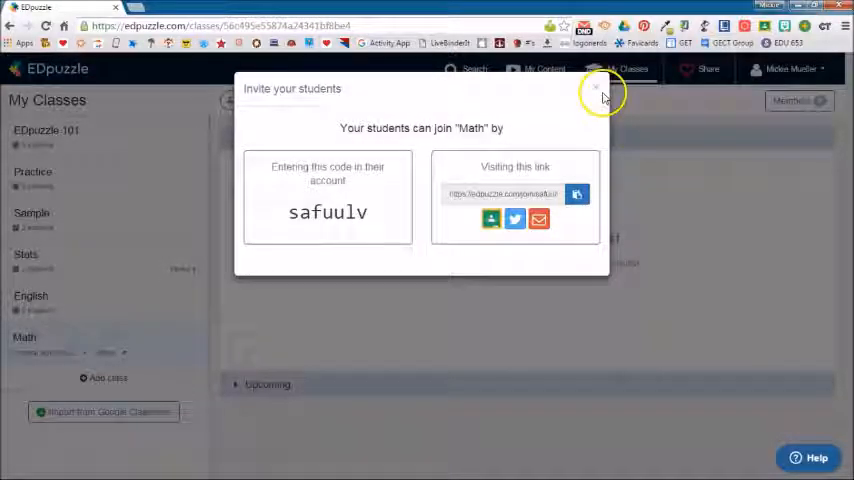
left_click(598, 88)
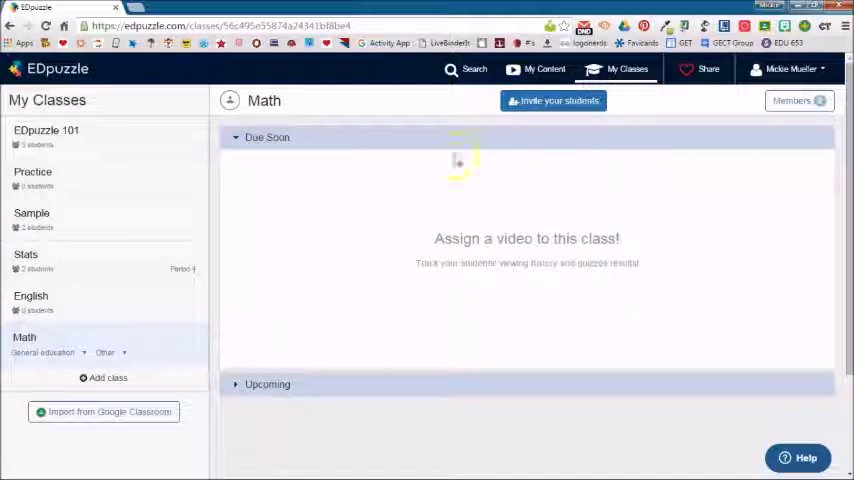